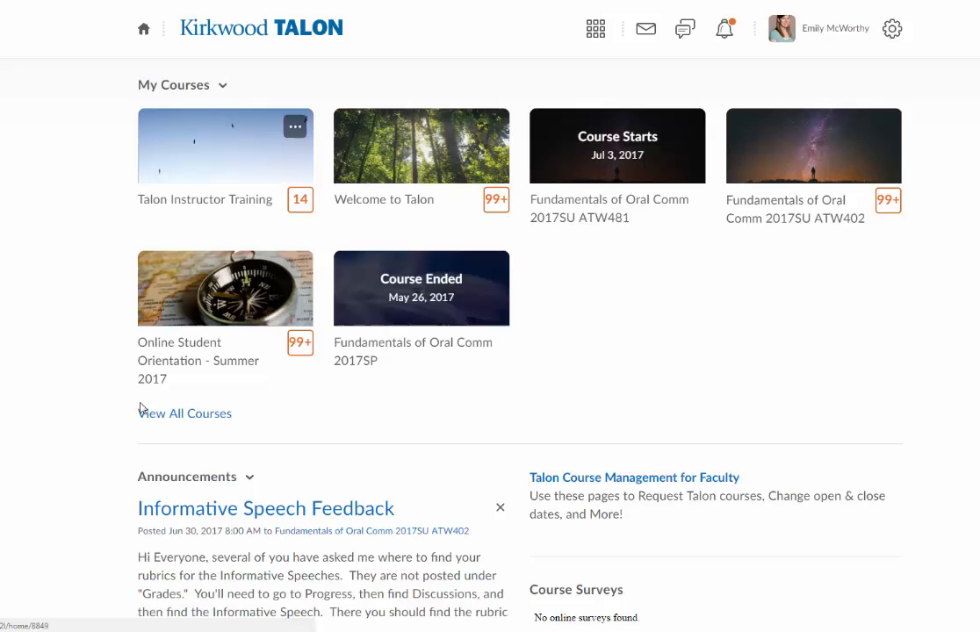
{"action": "mouse_move", "coordinate": [444, 184]}
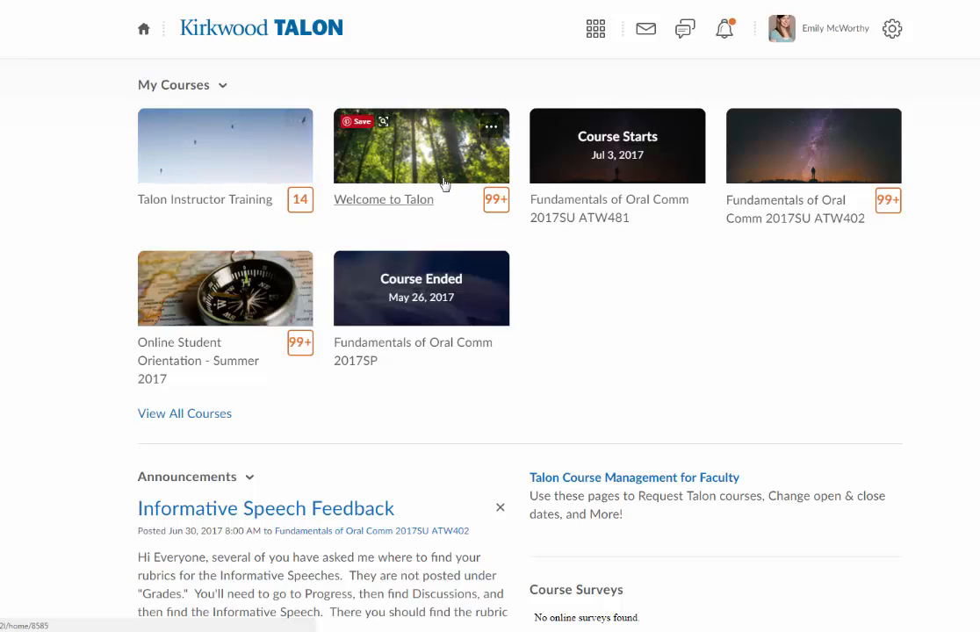
{"action": "mouse_move", "coordinate": [186, 107]}
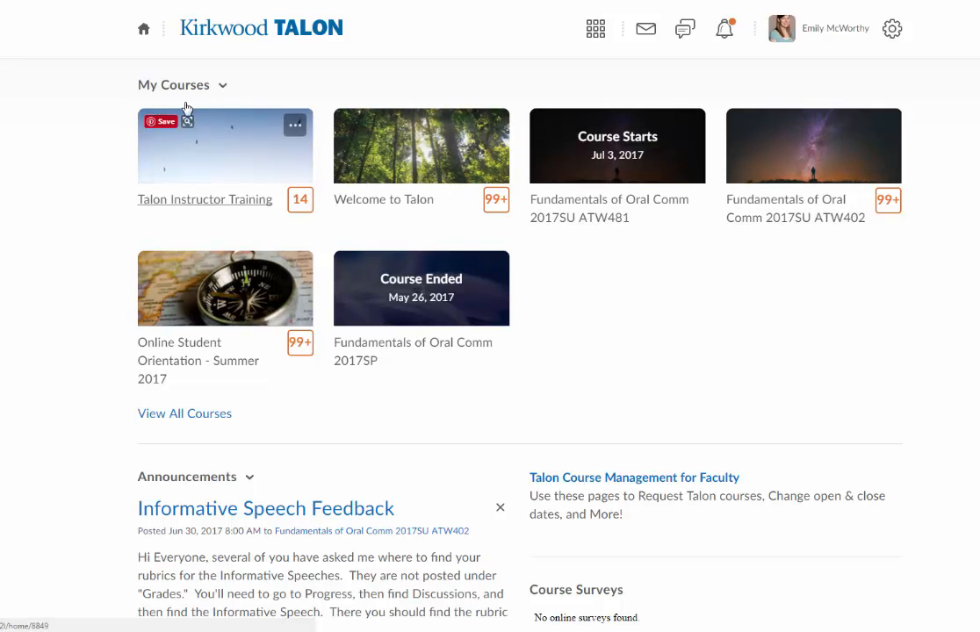
{"action": "mouse_move", "coordinate": [67, 173]}
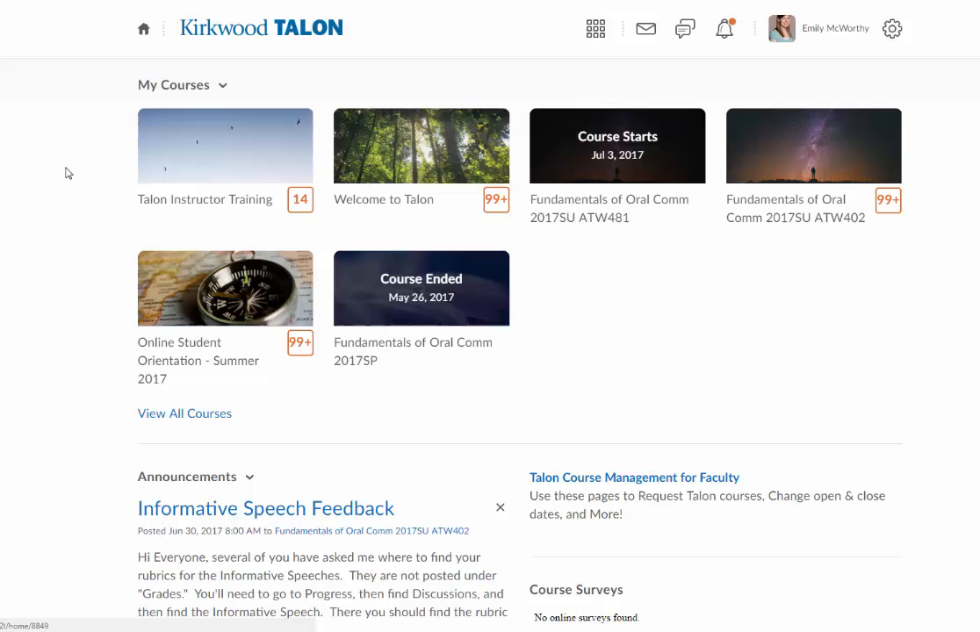
{"action": "mouse_move", "coordinate": [373, 163]}
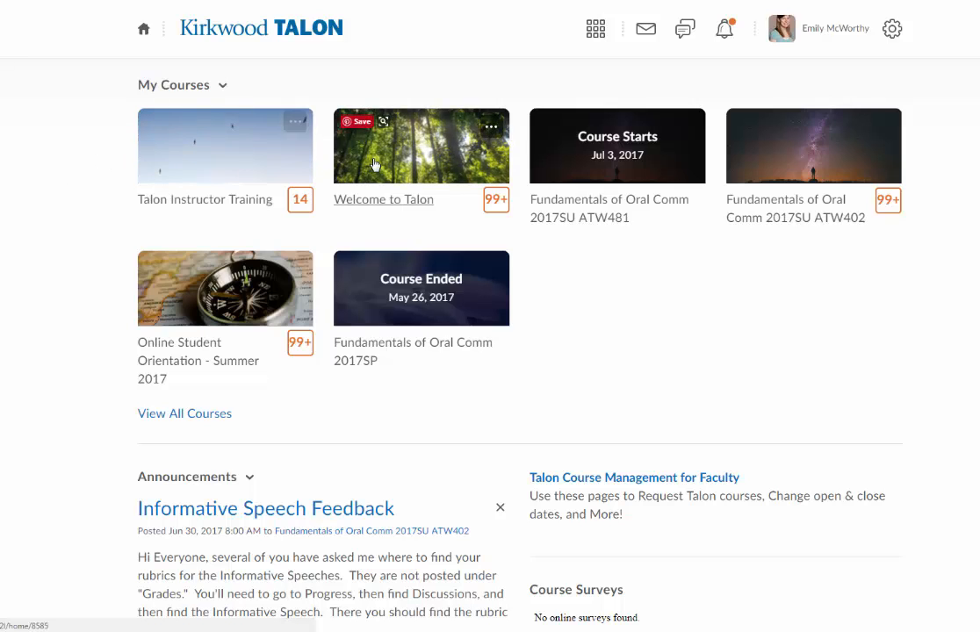
{"action": "mouse_move", "coordinate": [506, 148]}
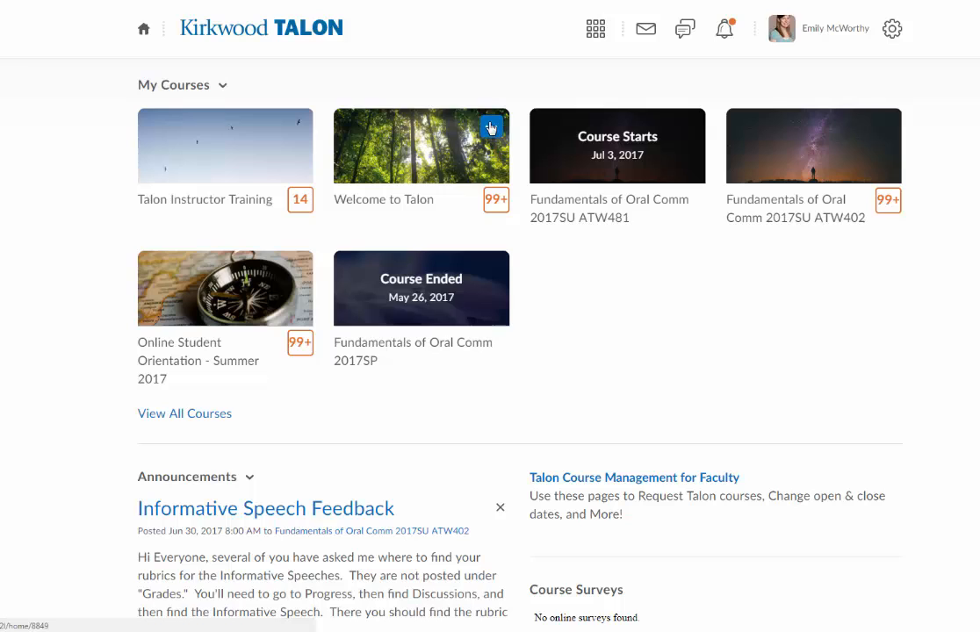
Unpin the Welcome to Talon course from the My Courses widget.
{"action": "left_click", "coordinate": [491, 127]}
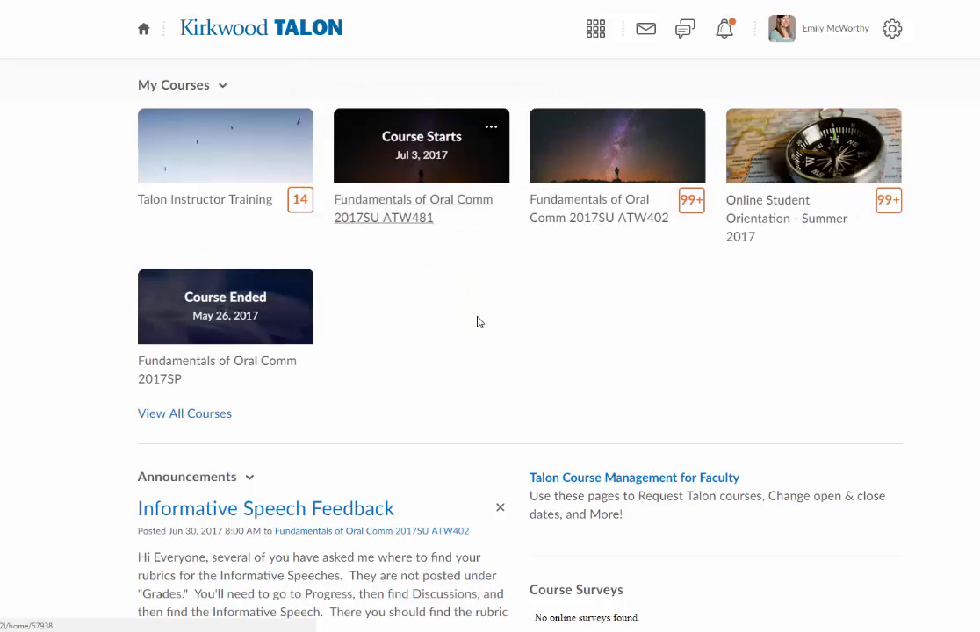
{"action": "mouse_move", "coordinate": [423, 348]}
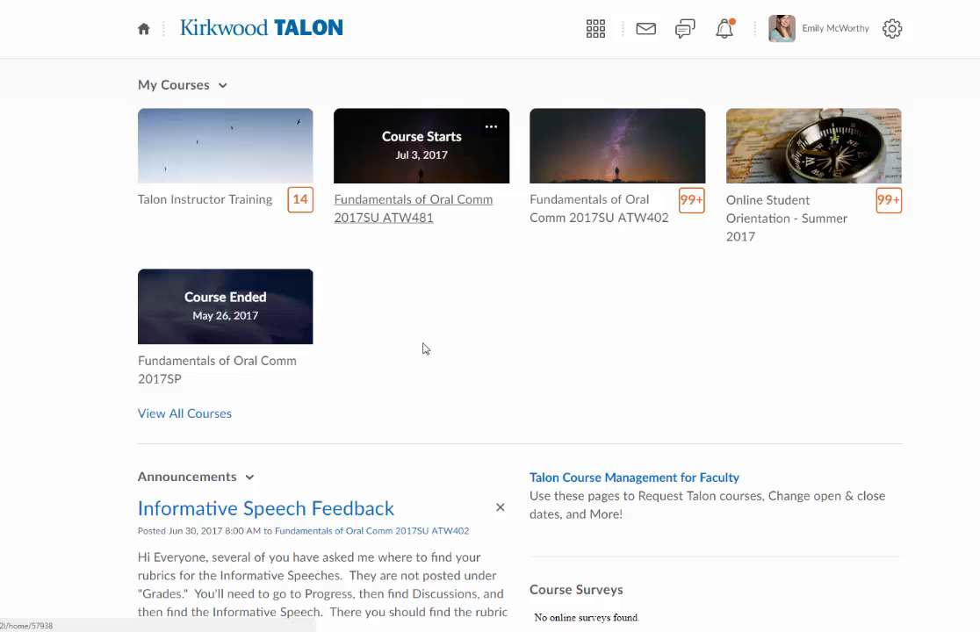
{"action": "mouse_move", "coordinate": [376, 304]}
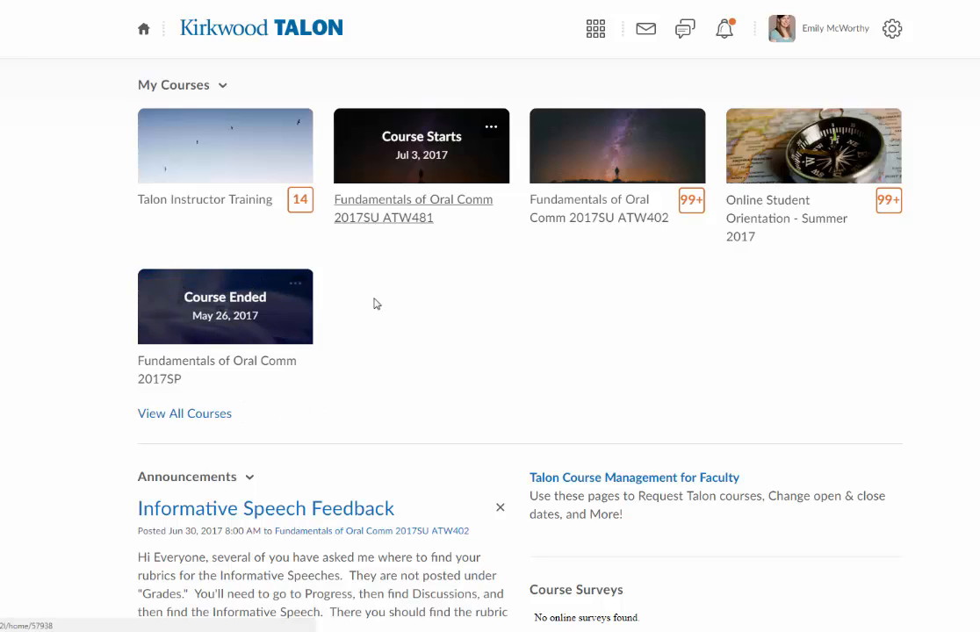
{"action": "mouse_move", "coordinate": [184, 413]}
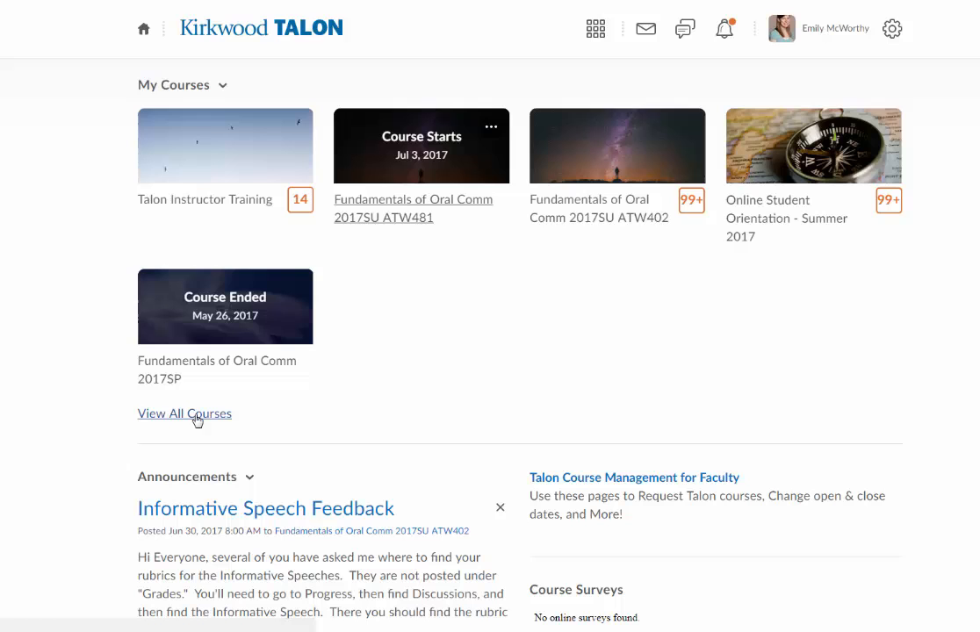
Open View All Courses and scroll to DEV My Cat Course among the unpinned courses.
{"action": "left_click", "coordinate": [184, 414]}
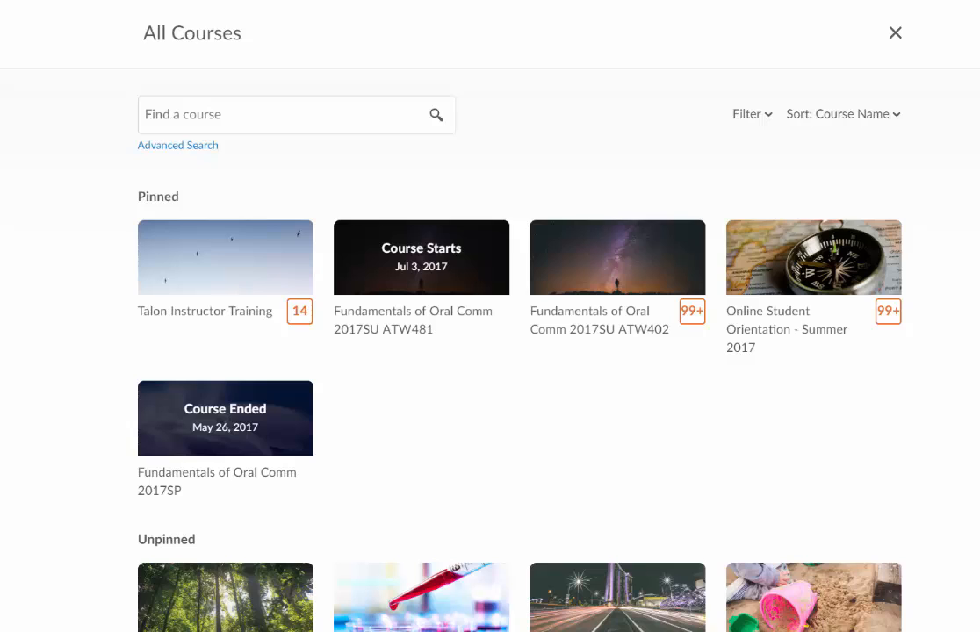
{"action": "scroll", "scroll_direction": "down", "scroll_amount": 3}
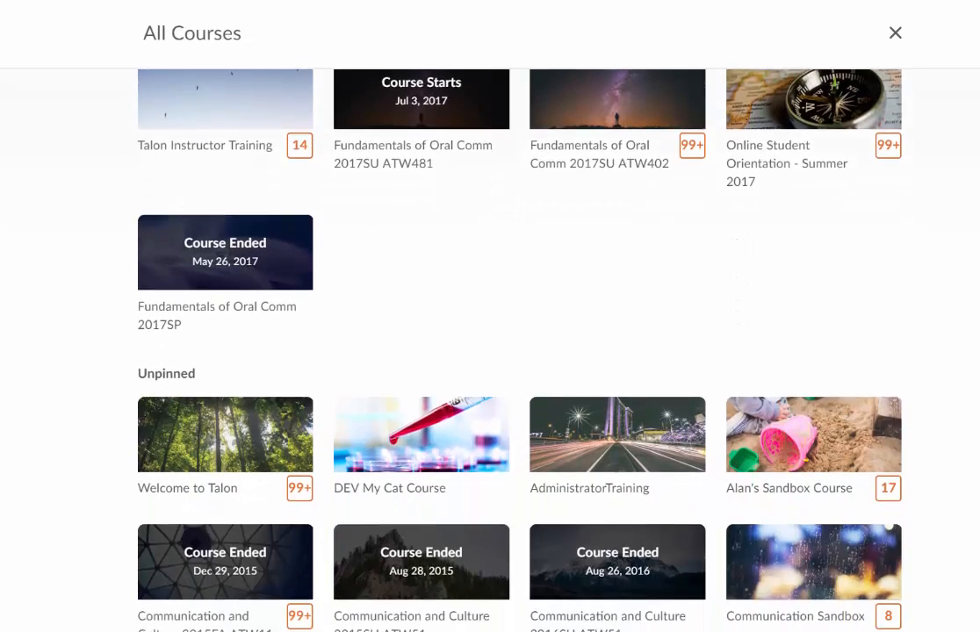
{"action": "scroll", "scroll_direction": "down", "scroll_amount": 3}
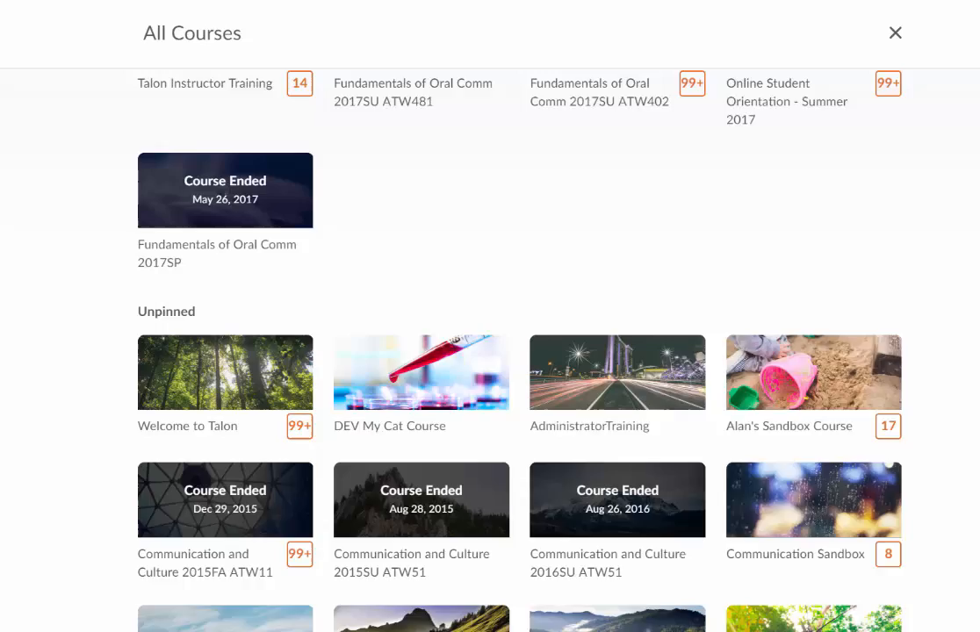
{"action": "scroll", "scroll_direction": "up", "scroll_amount": 3}
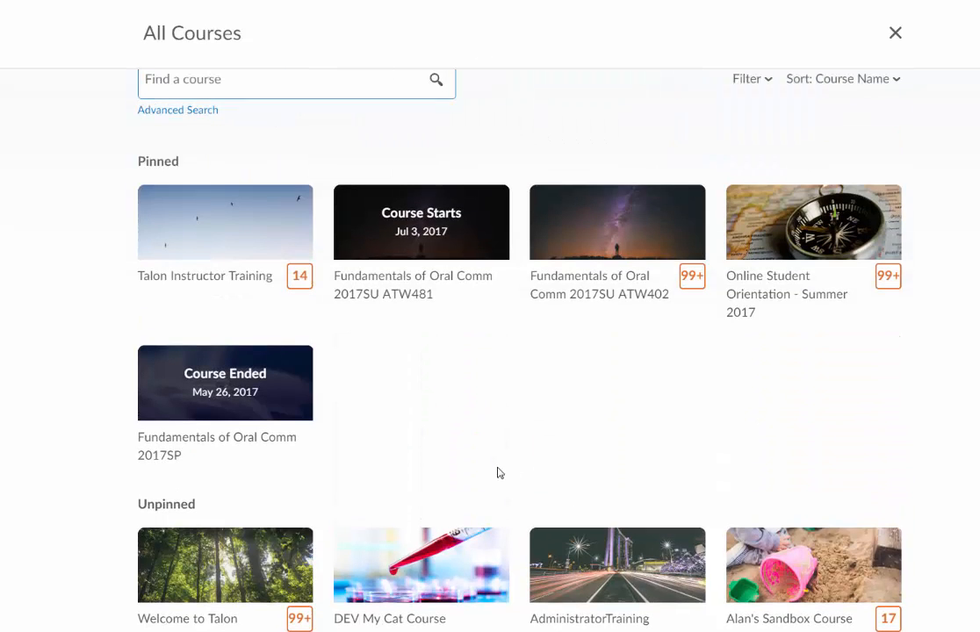
{"action": "scroll", "scroll_direction": "down", "scroll_amount": 3}
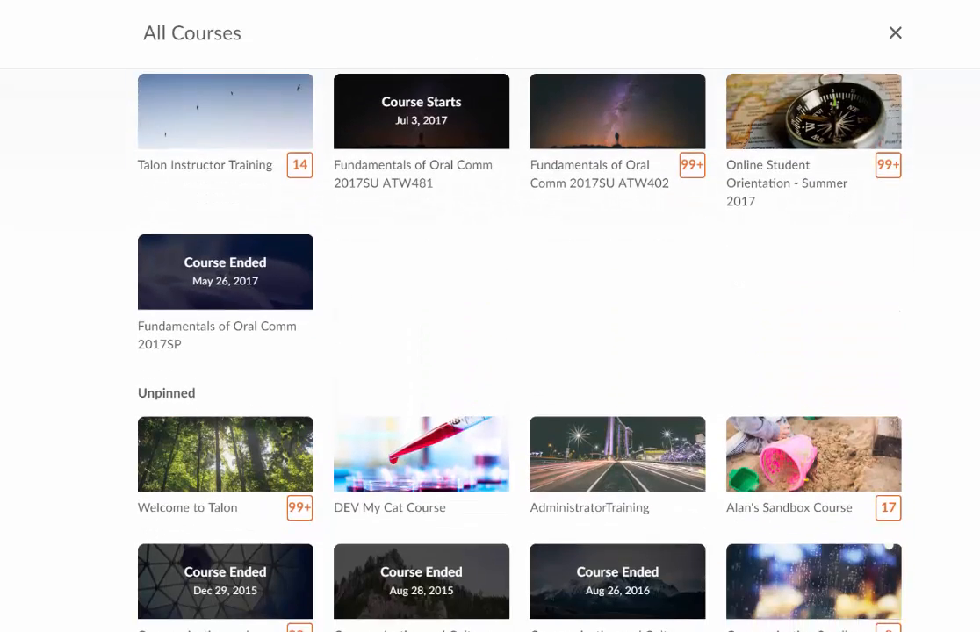
{"action": "scroll", "scroll_direction": "down", "scroll_amount": 3}
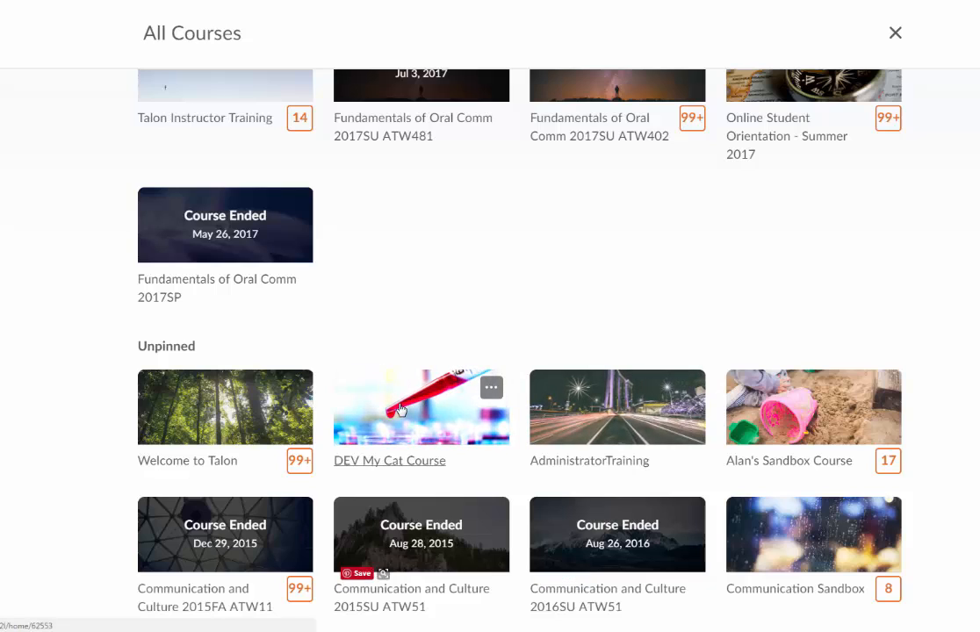
{"action": "mouse_move", "coordinate": [481, 405]}
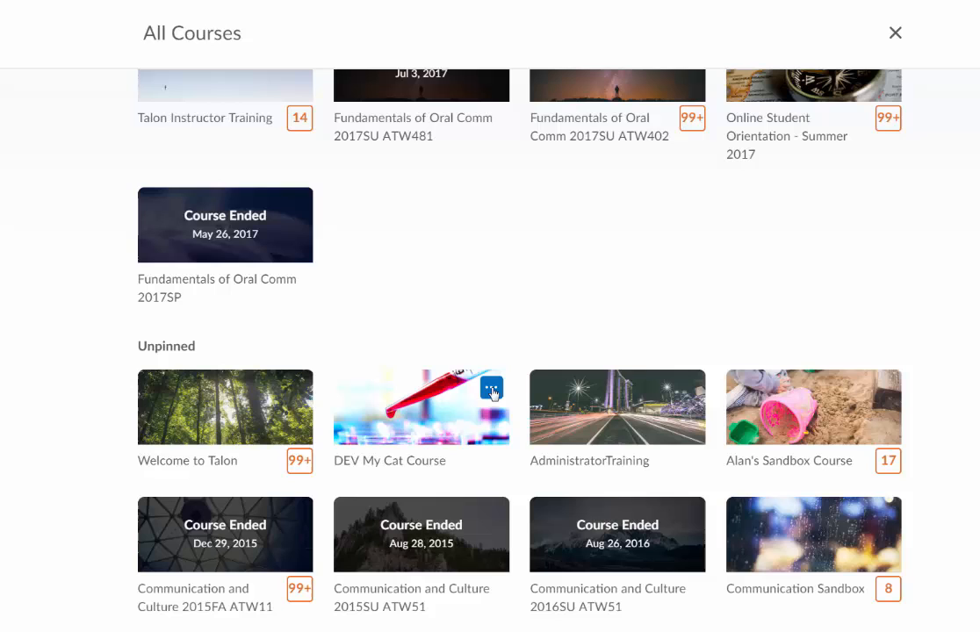
Pin DEV My Cat Course and close the All Courses list.
{"action": "left_click", "coordinate": [491, 389]}
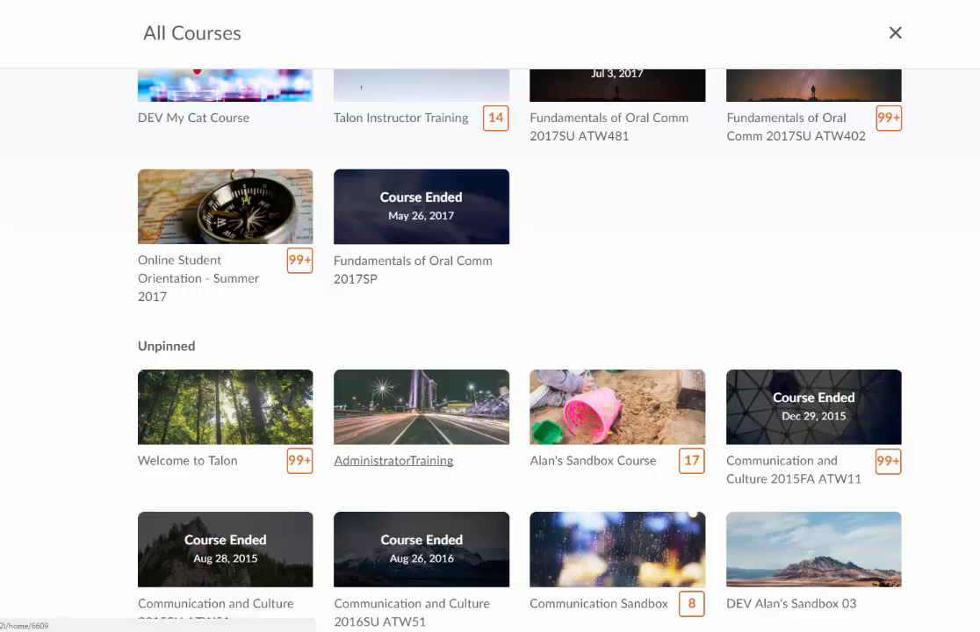
{"action": "scroll", "scroll_direction": "up", "scroll_amount": 3}
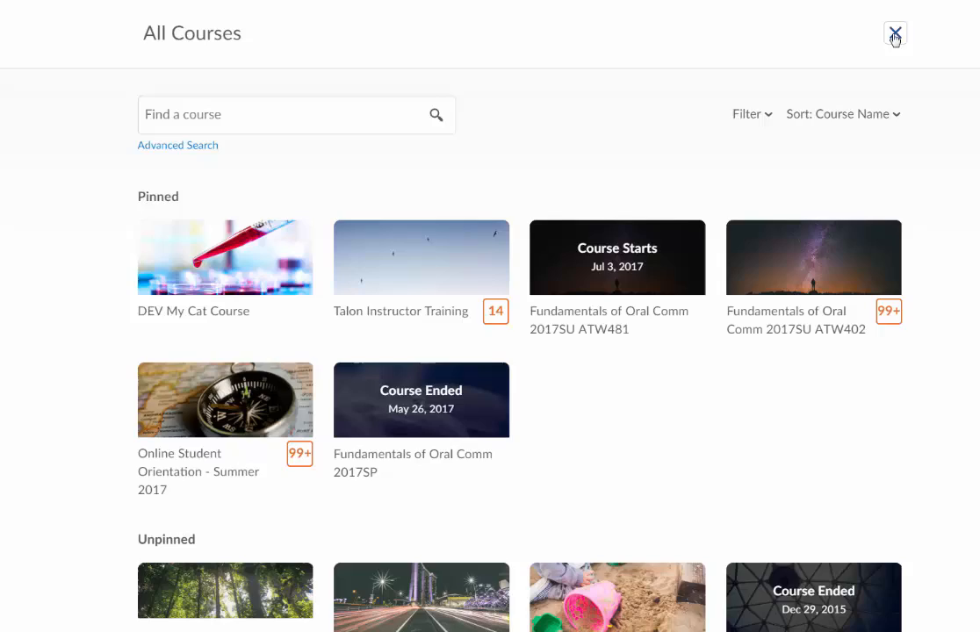
{"action": "left_click", "coordinate": [894, 34]}
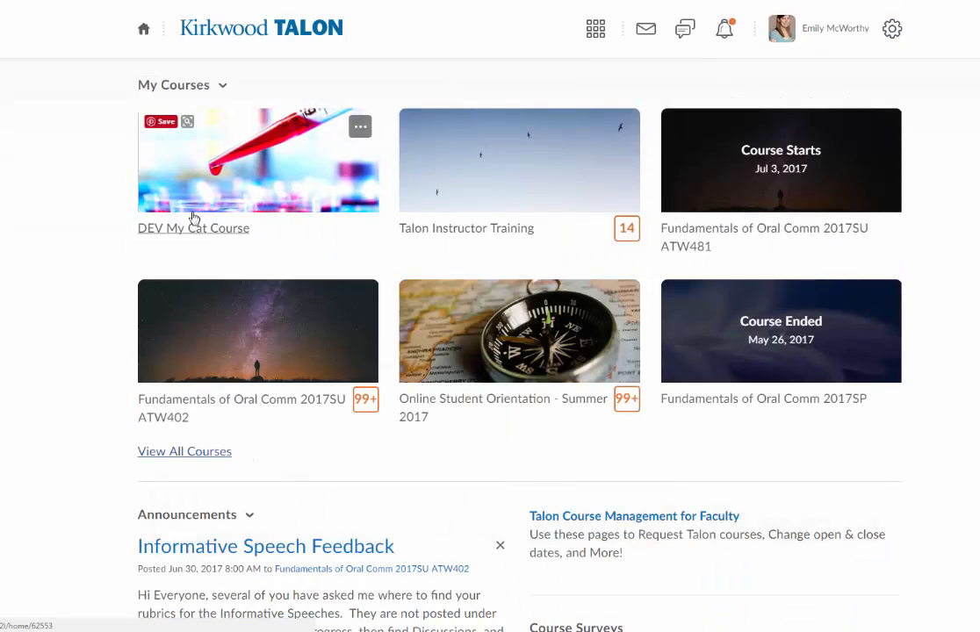
{"action": "mouse_move", "coordinate": [236, 243]}
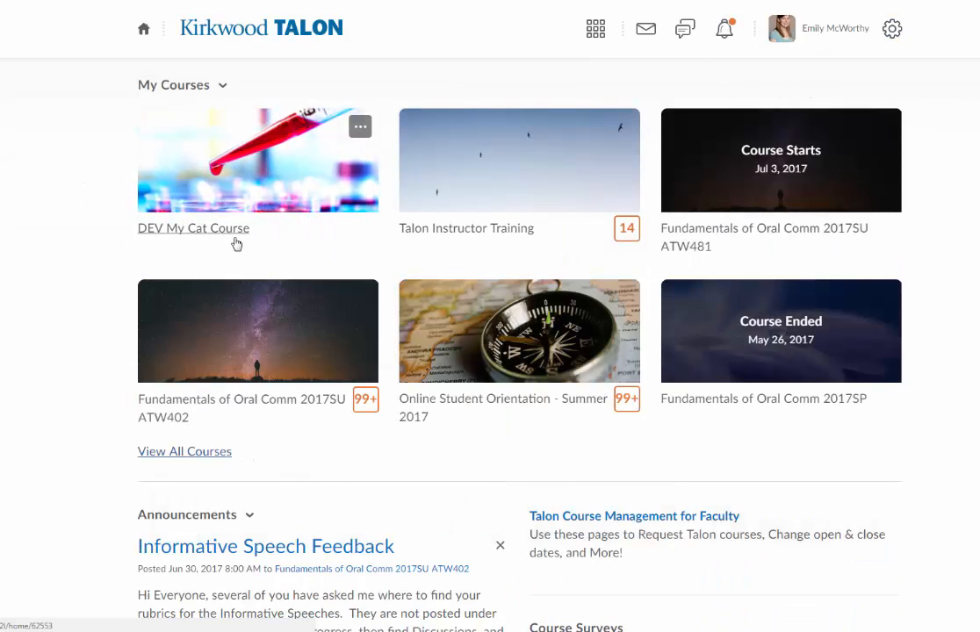
{"action": "mouse_move", "coordinate": [77, 199]}
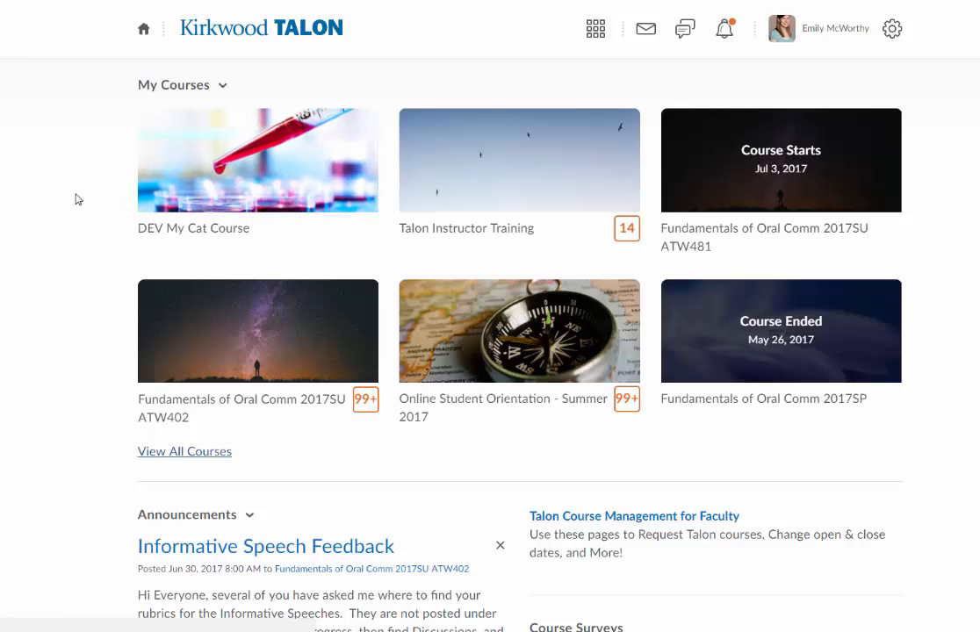
{"action": "mouse_move", "coordinate": [87, 200]}
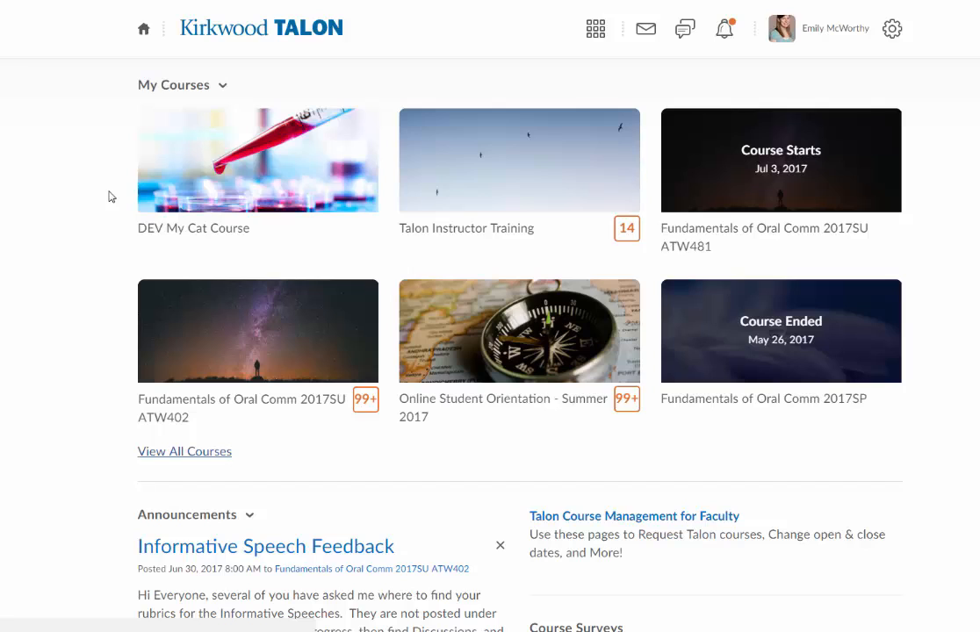
{"action": "mouse_move", "coordinate": [278, 161]}
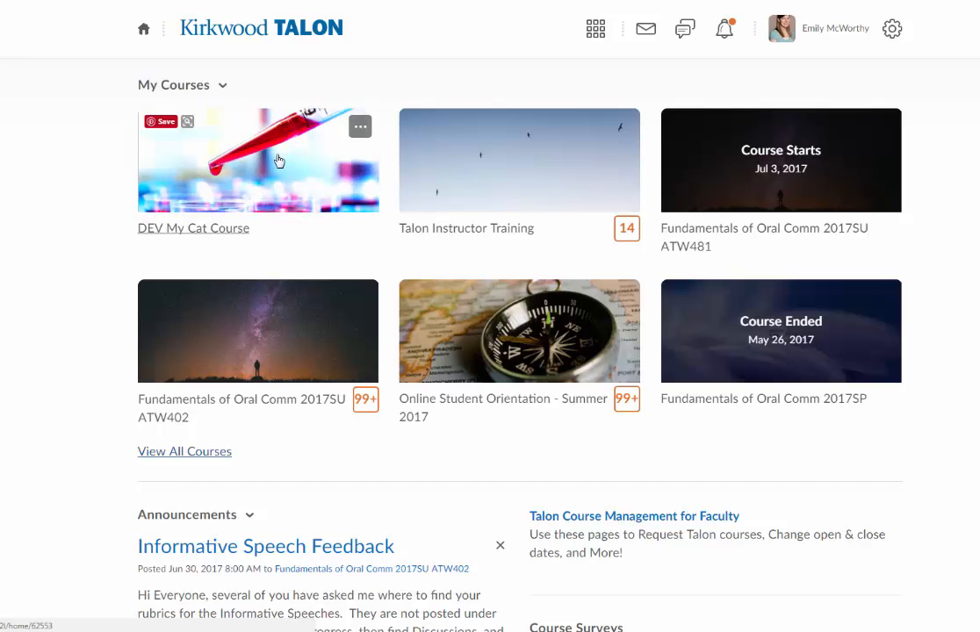
{"action": "mouse_move", "coordinate": [340, 149]}
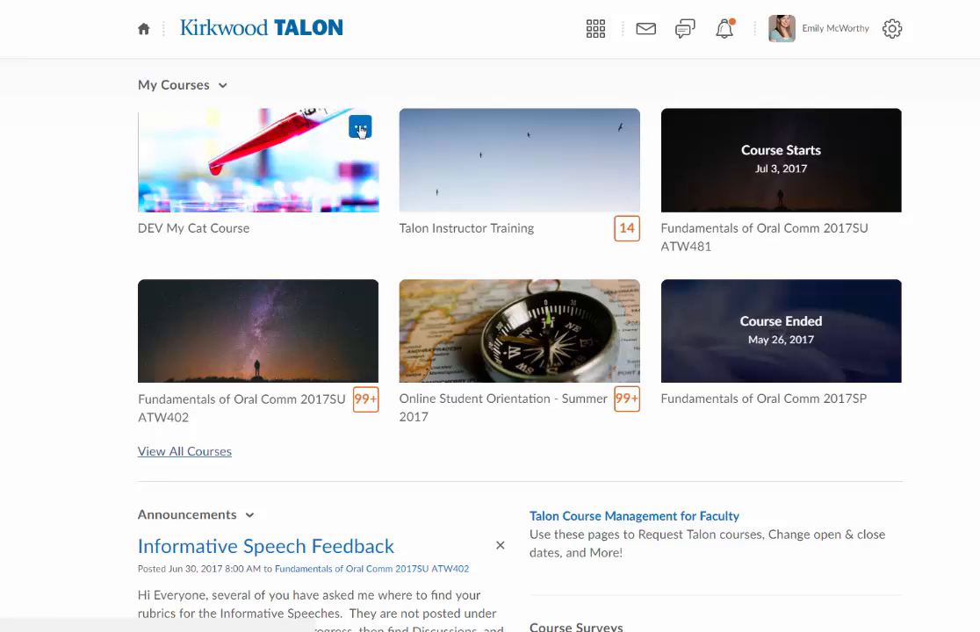
Choose Change Image from the DEV My Cat Course tile's options menu.
{"action": "left_click", "coordinate": [360, 125]}
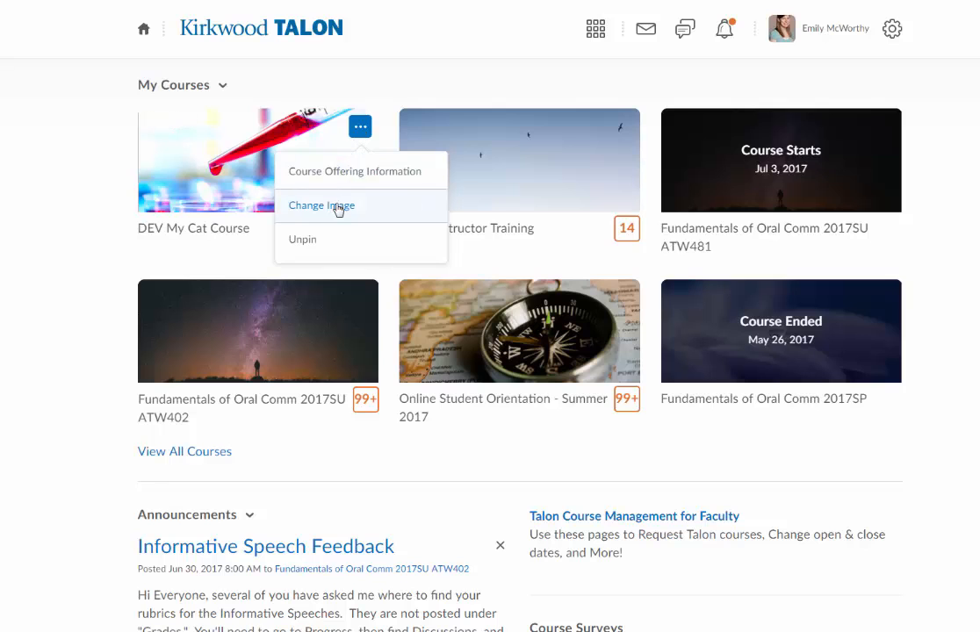
{"action": "left_click", "coordinate": [320, 205]}
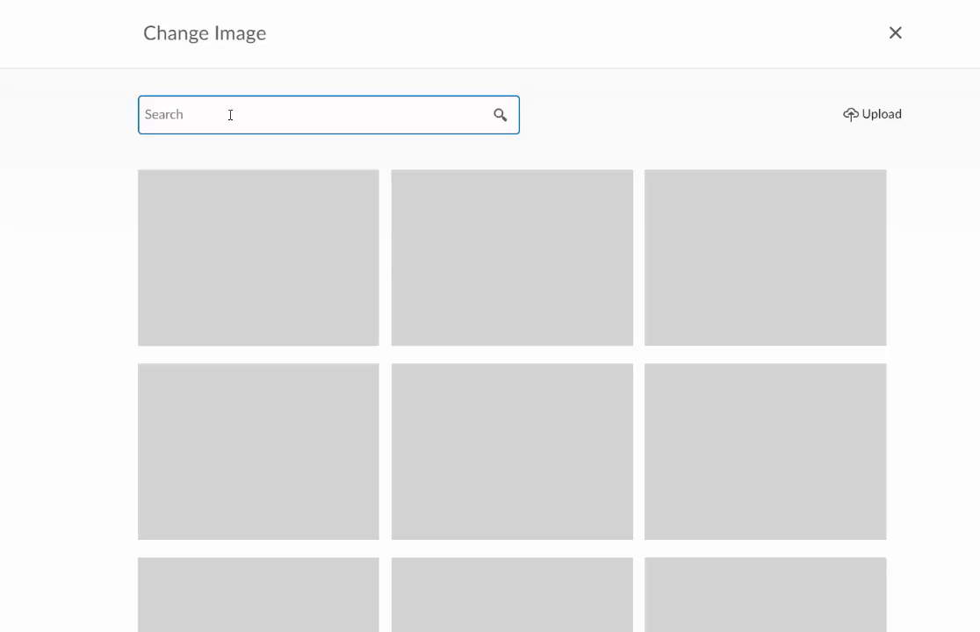
Search 'cat', set the backlit cat photo as the course image, and open the course.
{"action": "type", "text": "cat"}
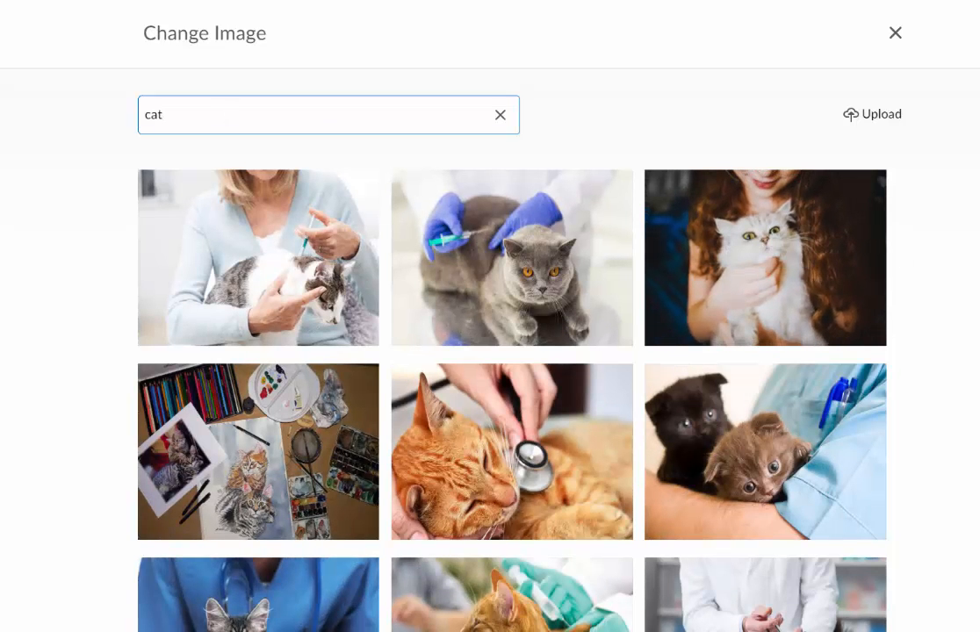
{"action": "scroll", "scroll_direction": "down", "scroll_amount": 3}
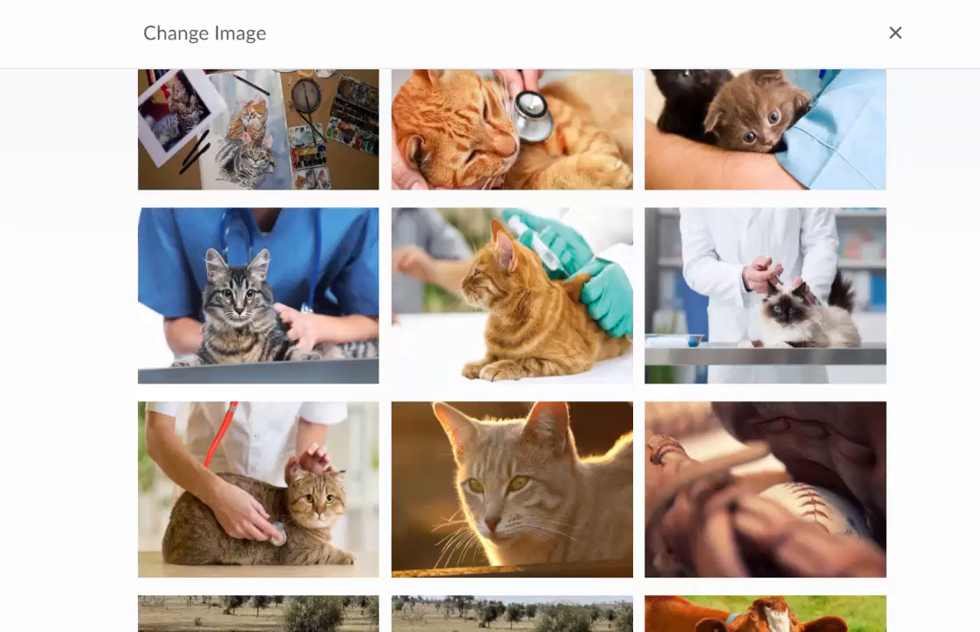
{"action": "scroll", "scroll_direction": "down", "scroll_amount": 3}
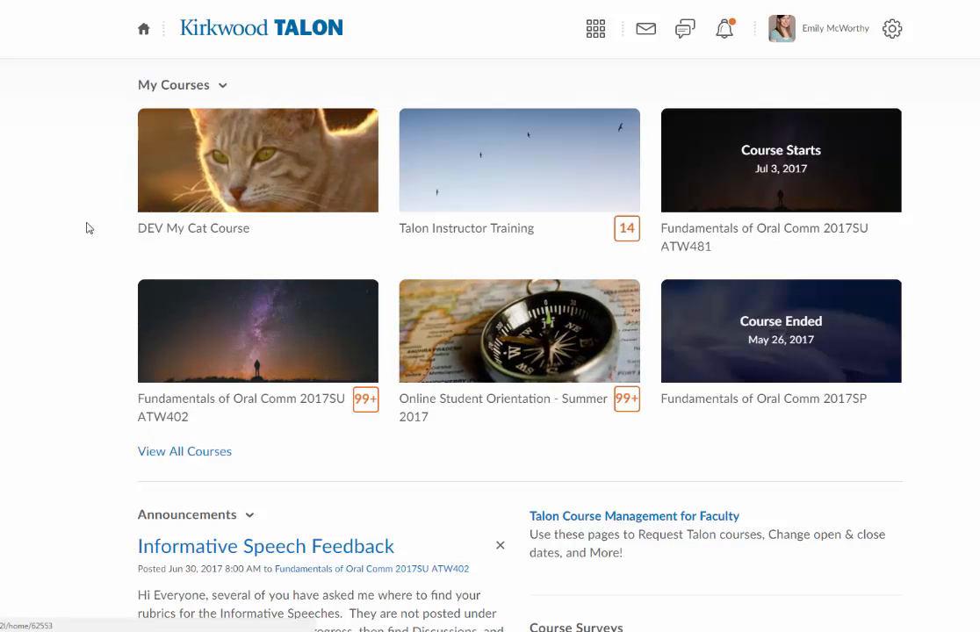
{"action": "mouse_move", "coordinate": [234, 219]}
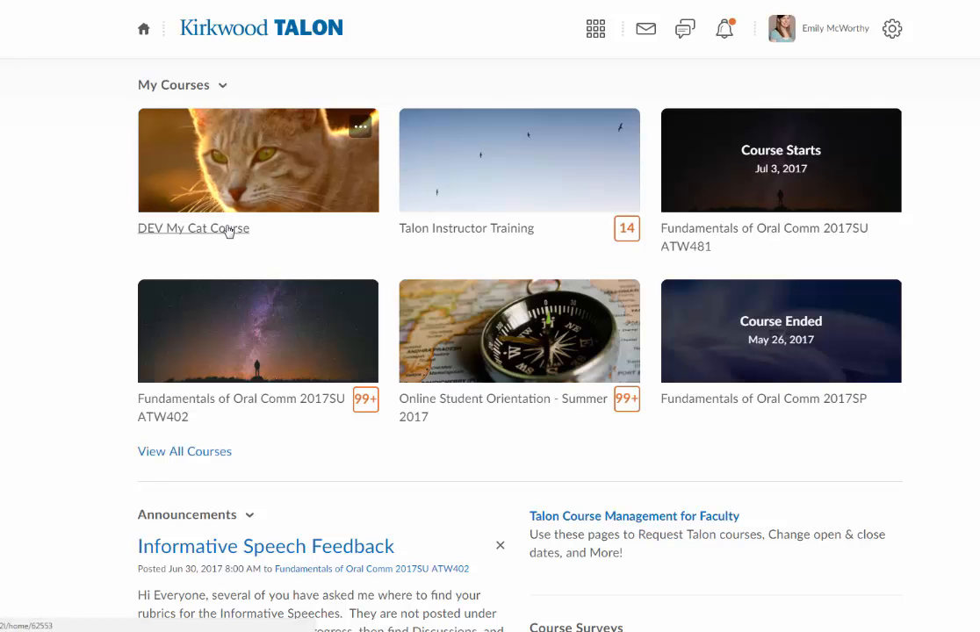
{"action": "left_click", "coordinate": [192, 229]}
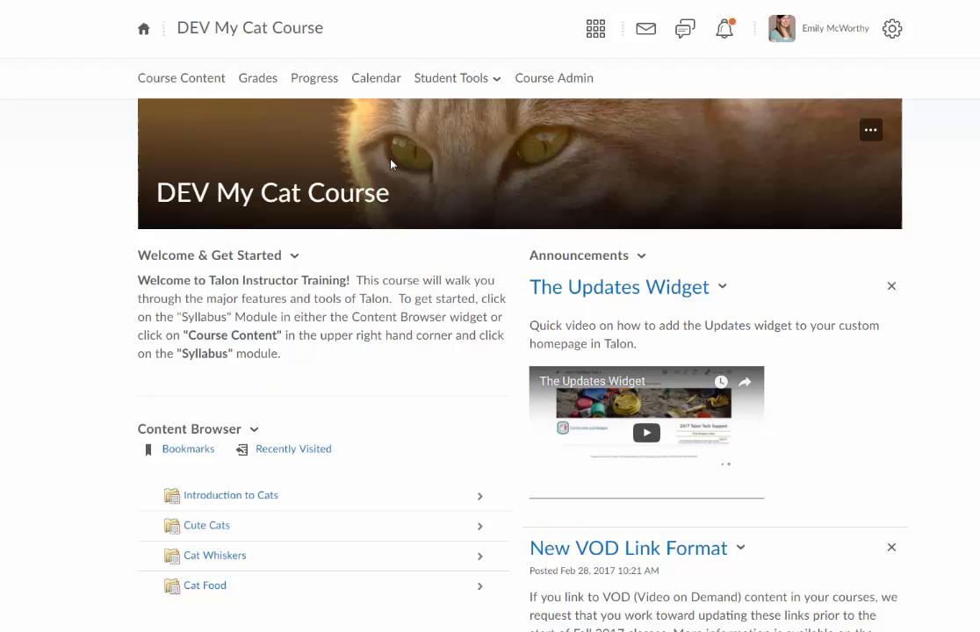